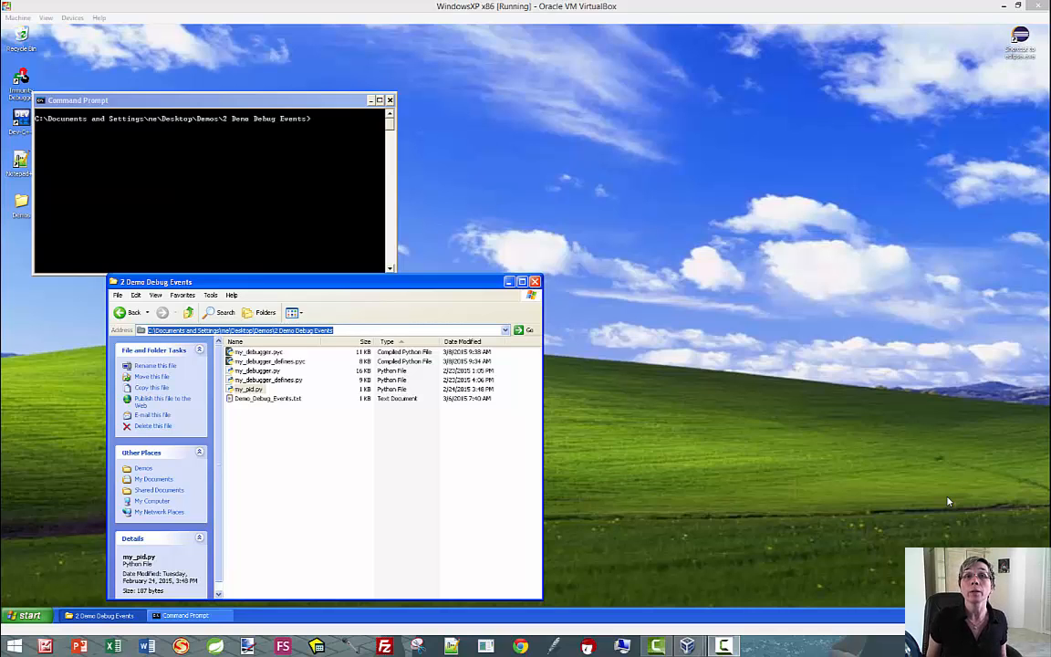
mouse_move(849, 474)
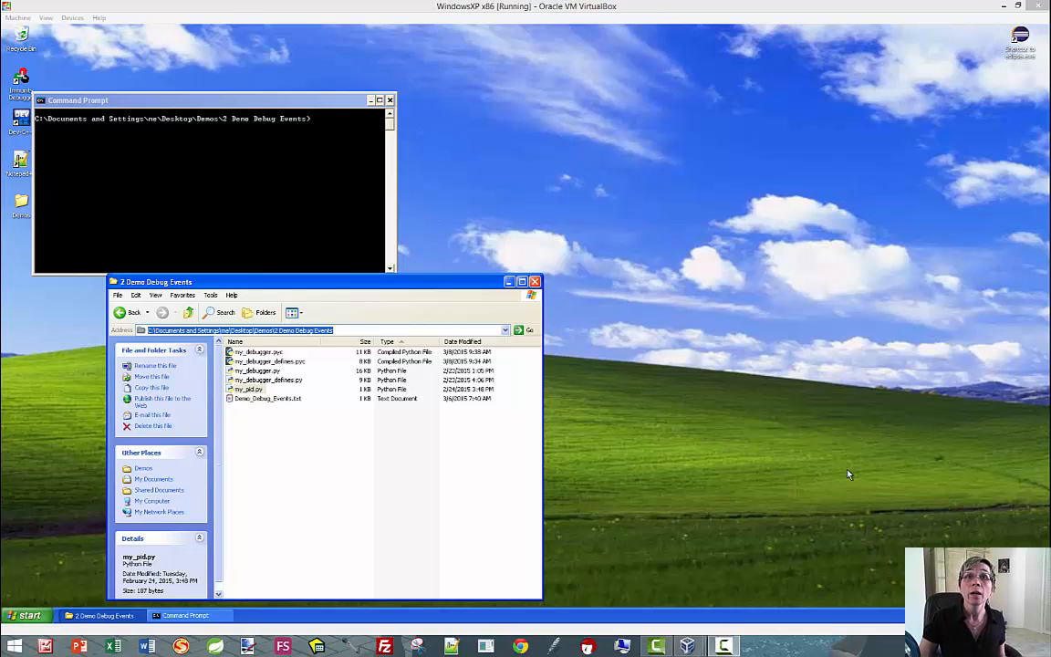
Move the Explorer window aside and open my_debugger_defines.py in Notepad++.
drag(325, 281, 620, 192)
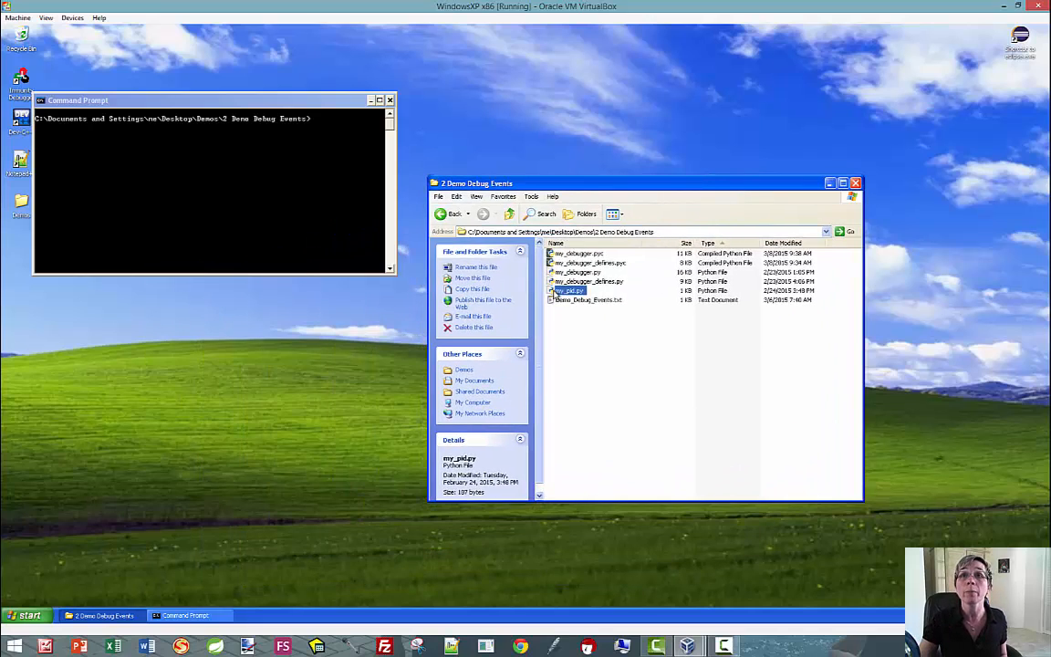
click(588, 281)
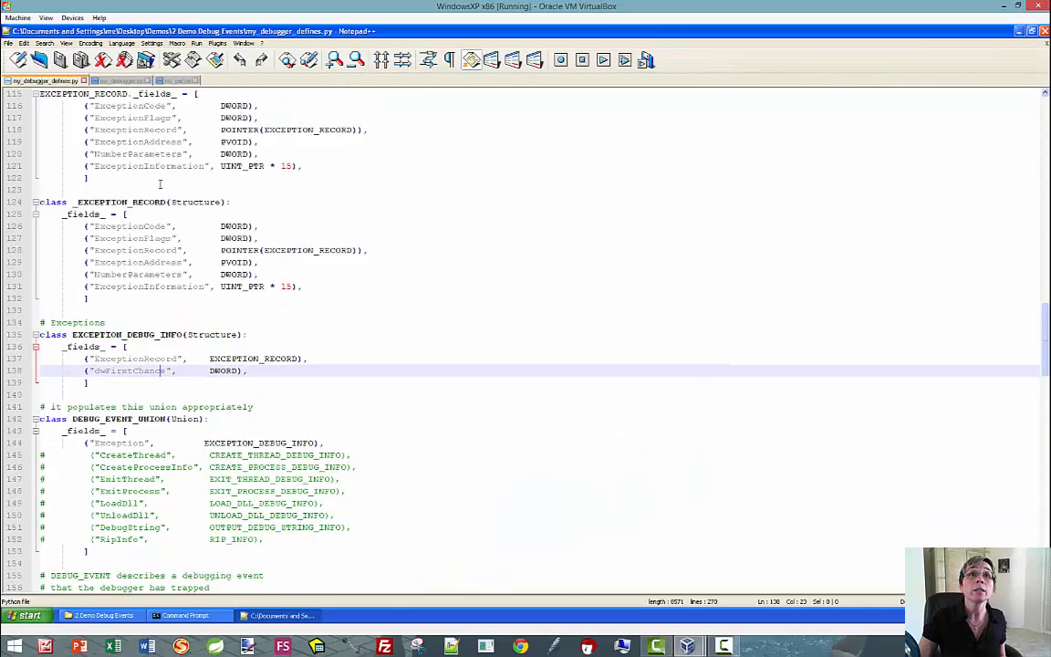
scroll(down, 3)
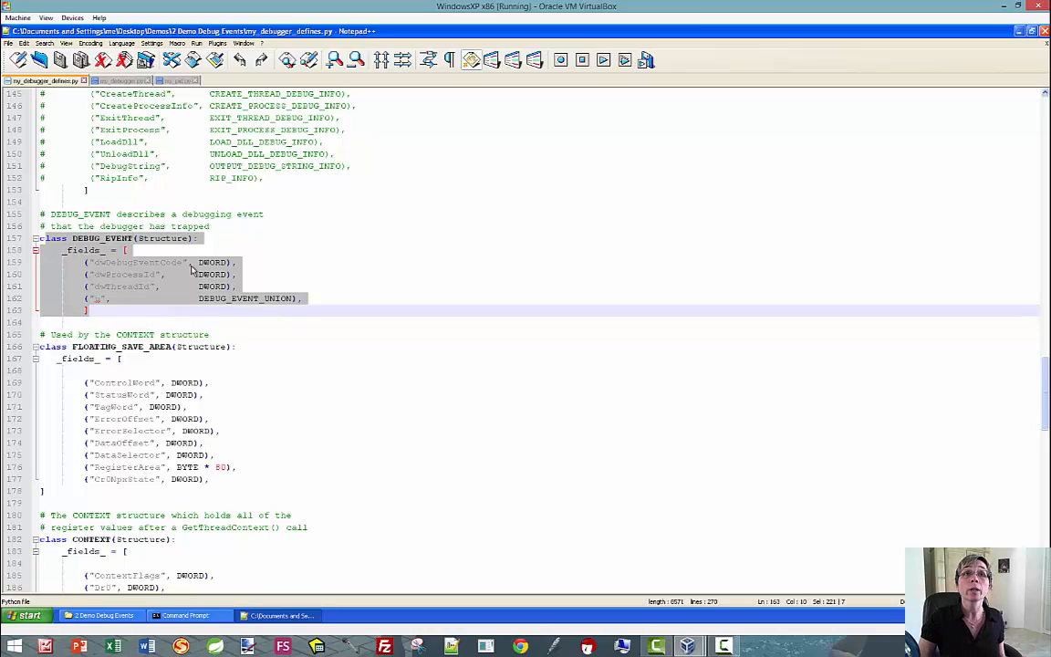
click(100, 263)
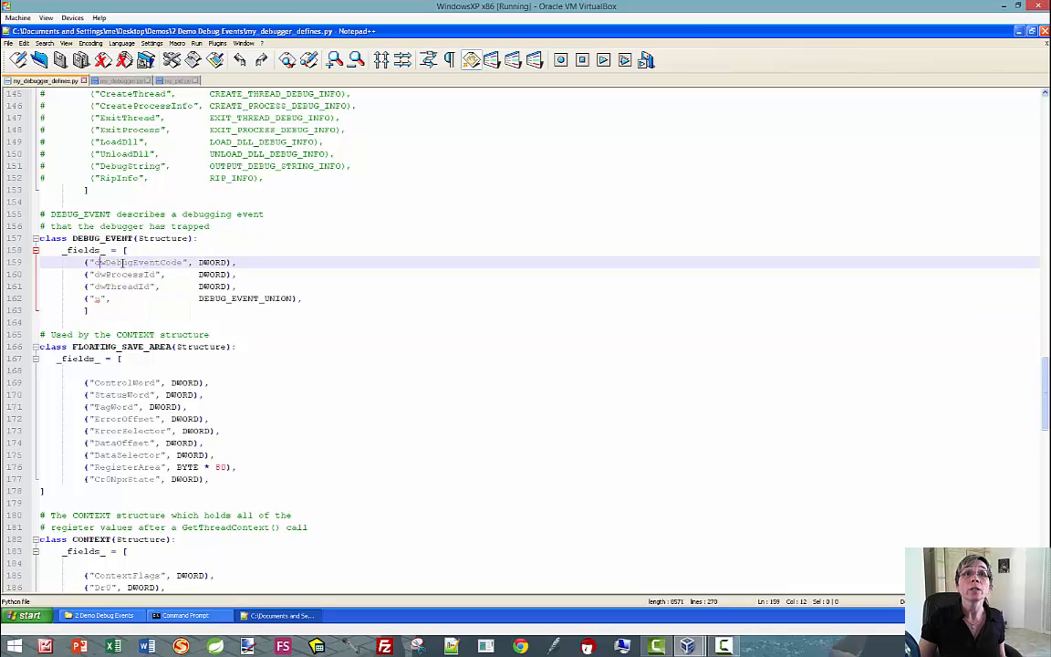
double_click(137, 263)
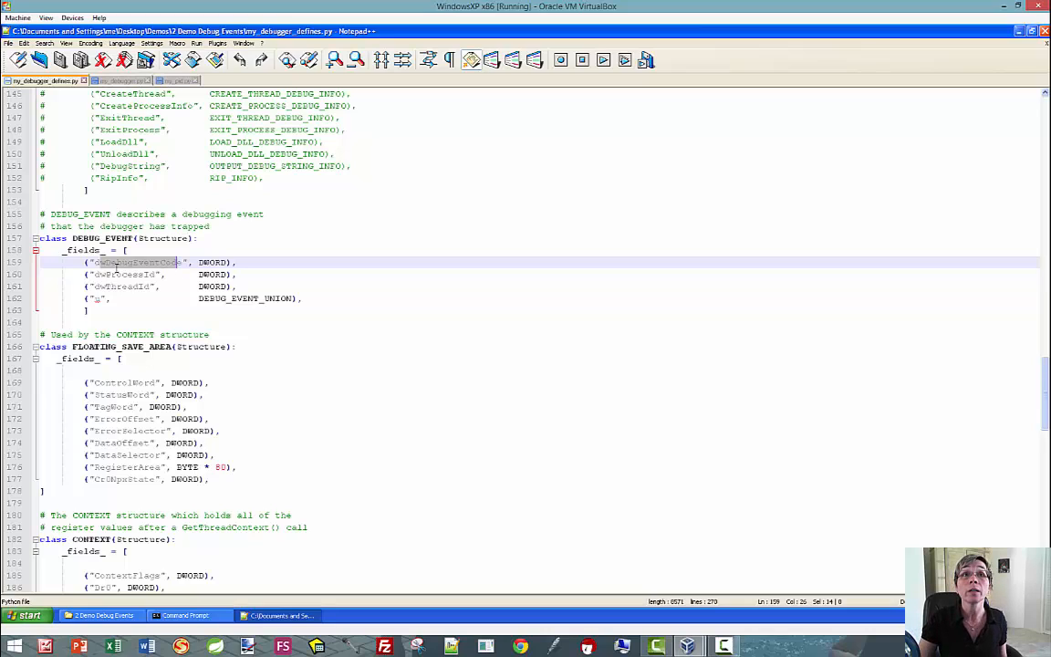
click(110, 285)
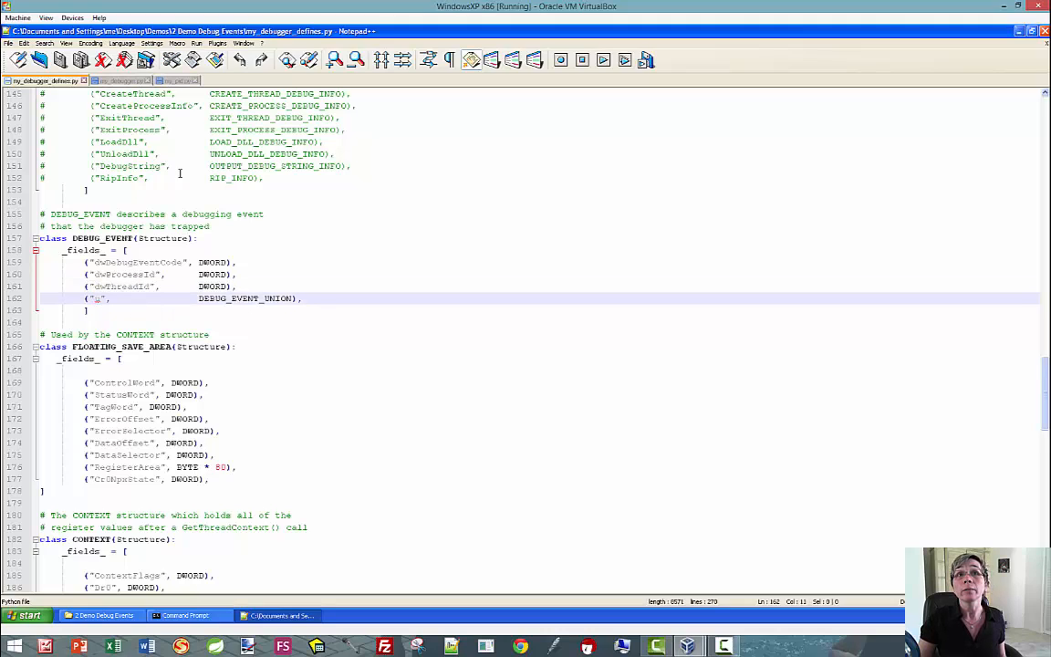
mouse_move(405, 390)
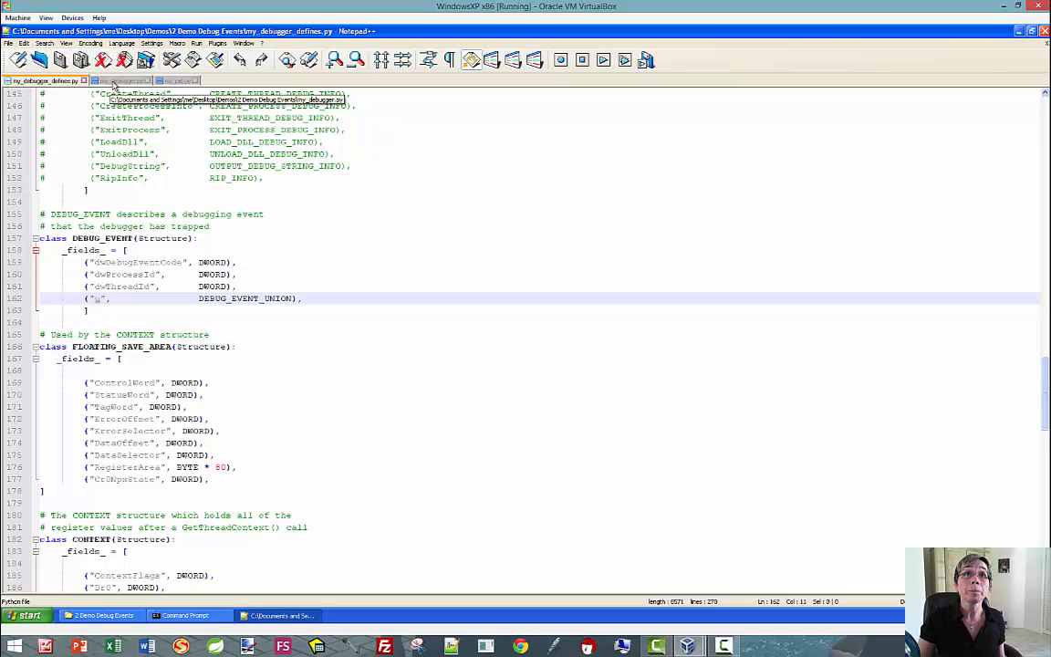
Switch to my_debugger.py and highlight occurrences of attach and pid in its code.
click(119, 81)
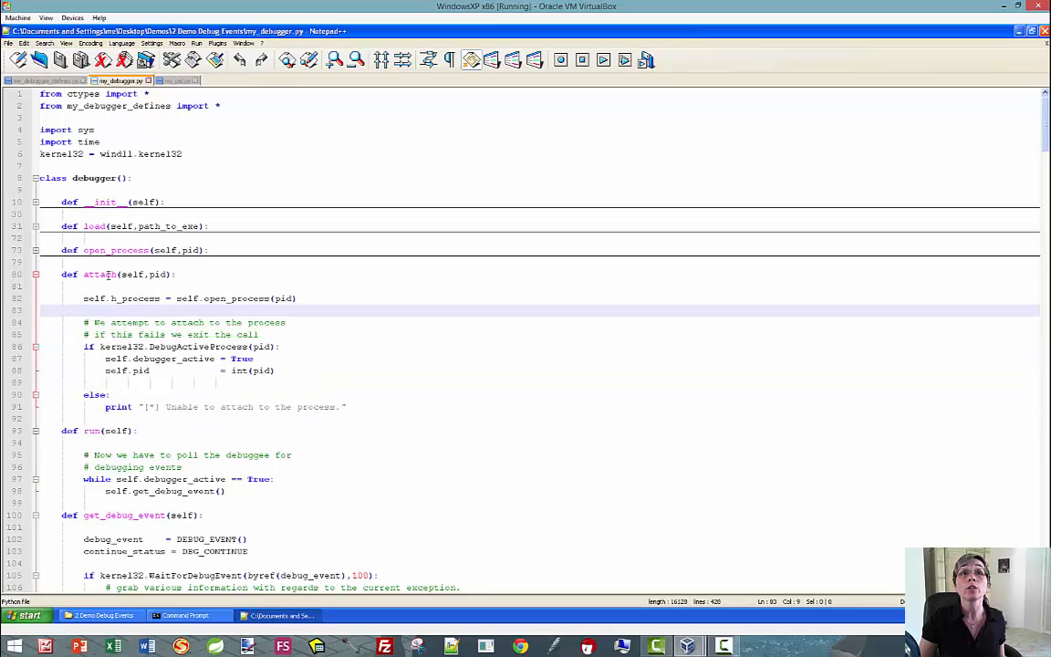
double_click(98, 274)
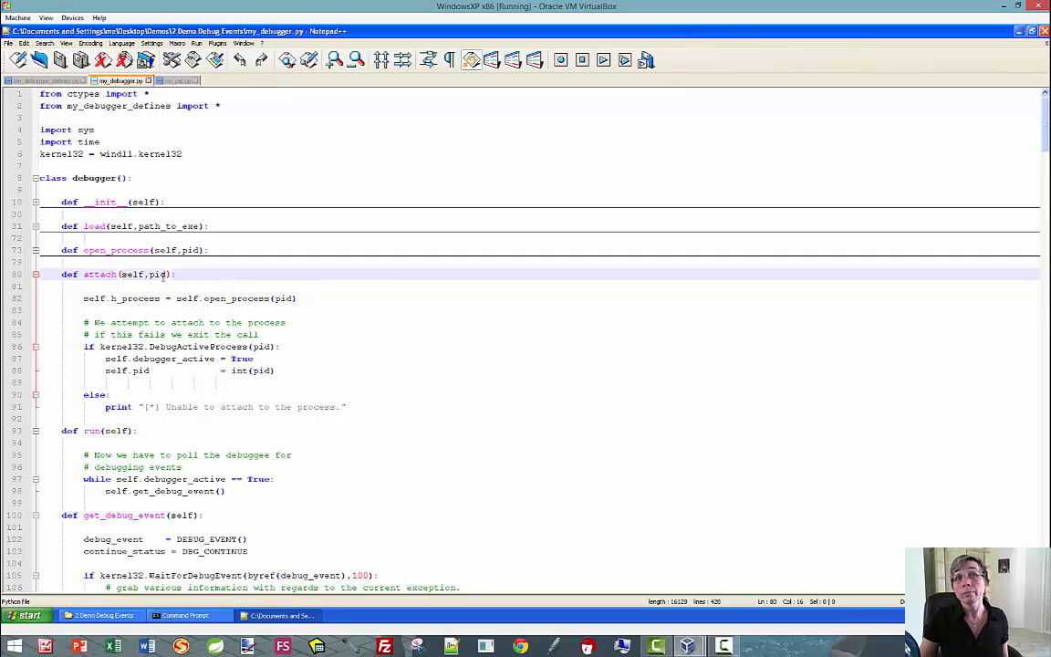
double_click(157, 274)
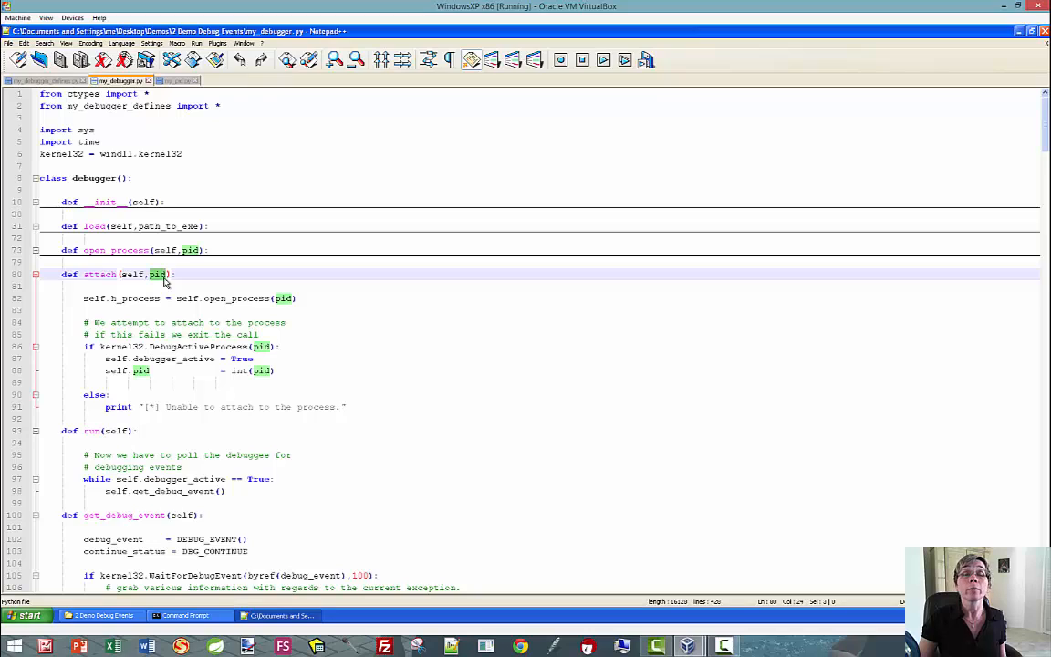